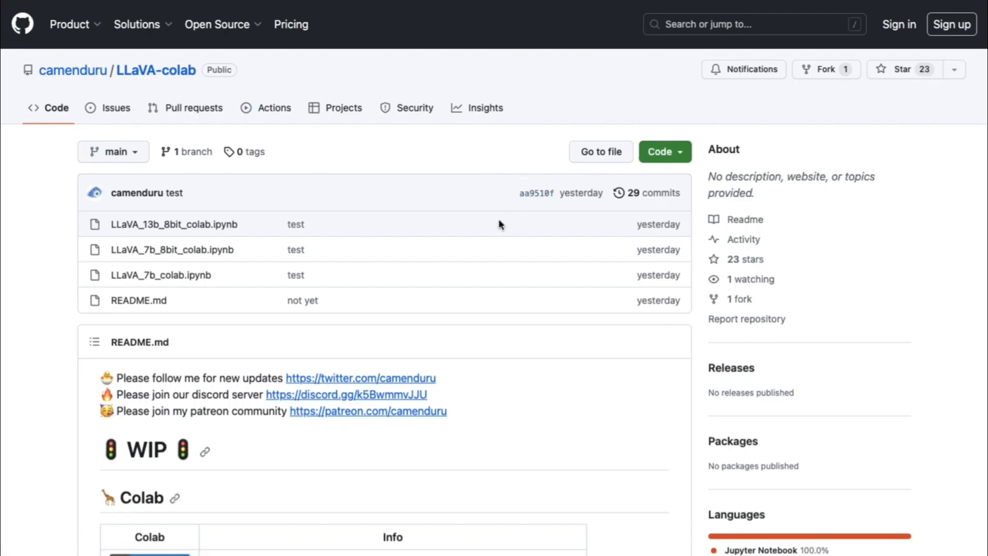
# Step: Read through the LLaVA-colab README and launch the LLaVA_7b_8bit_colab 7B (8bit) notebook in Colab
pyautogui.scroll(-3)
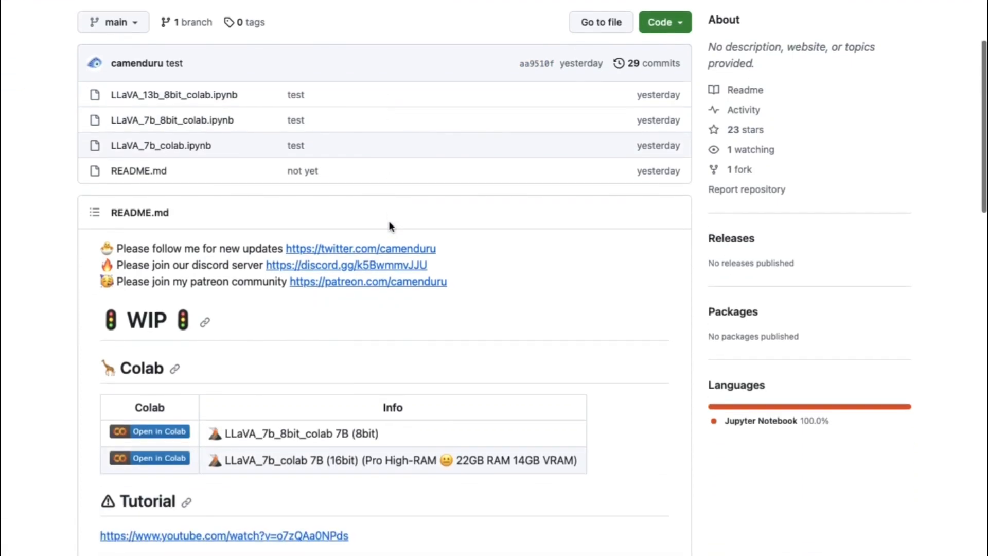
pyautogui.scroll(-3)
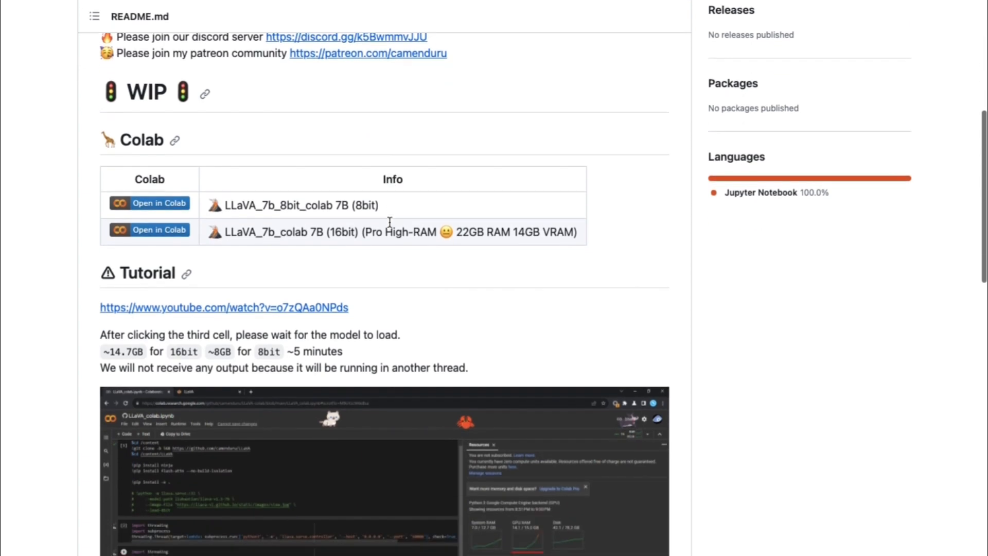
pyautogui.scroll(-3)
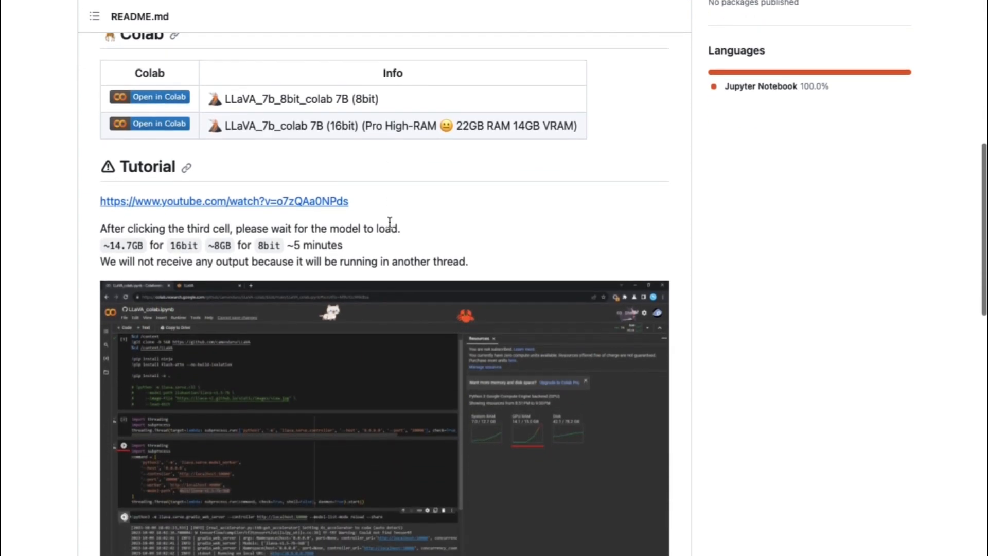
pyautogui.scroll(-3)
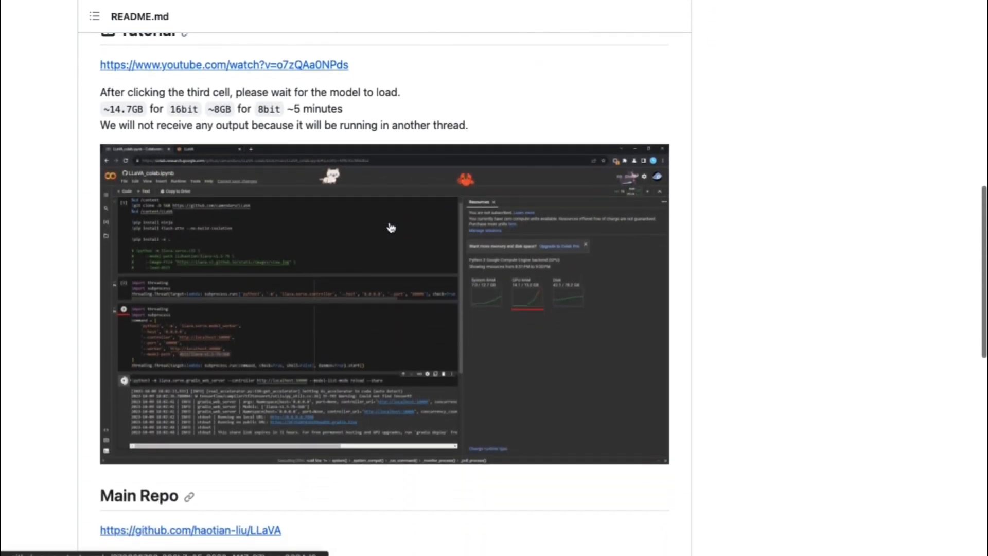
pyautogui.scroll(-3)
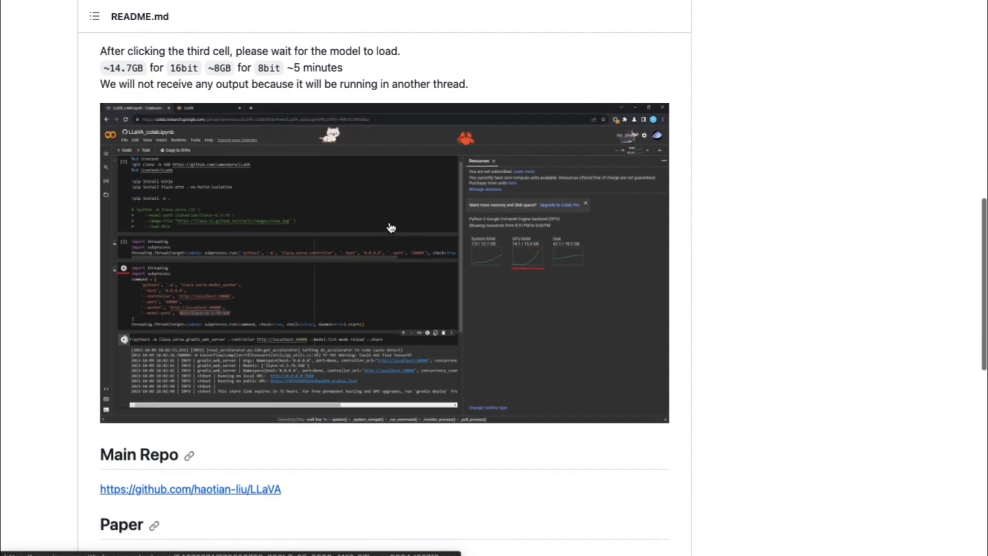
pyautogui.scroll(-3)
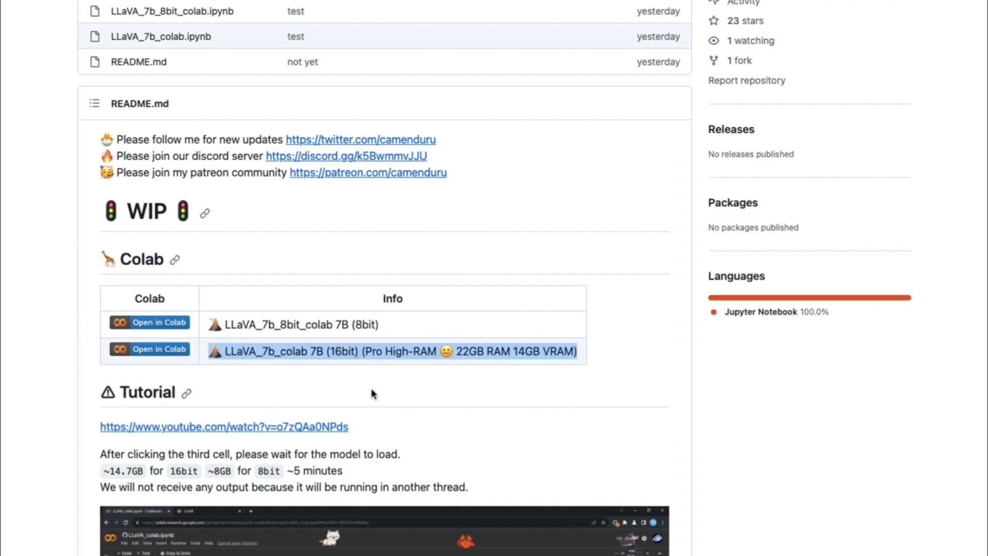
pyautogui.scroll(3)
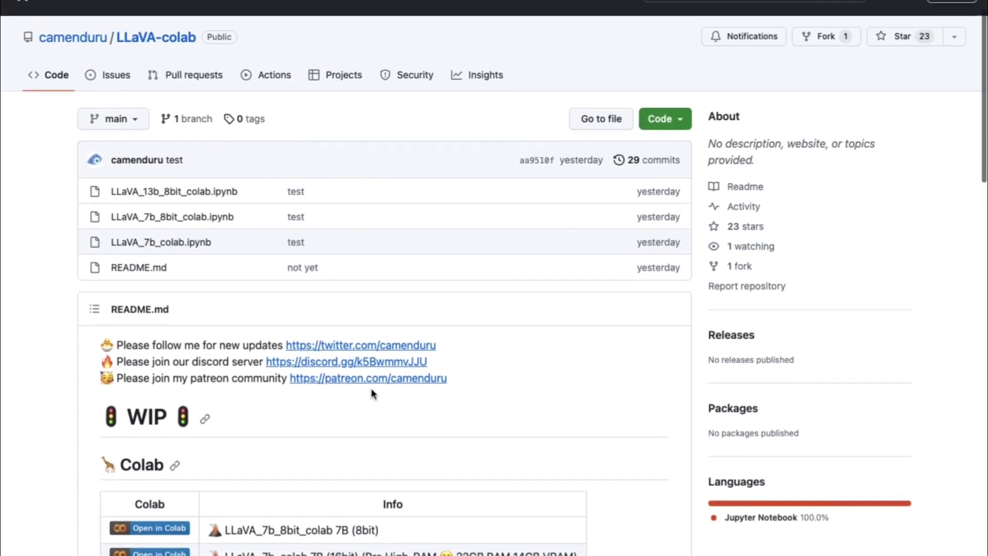
pyautogui.scroll(-3)
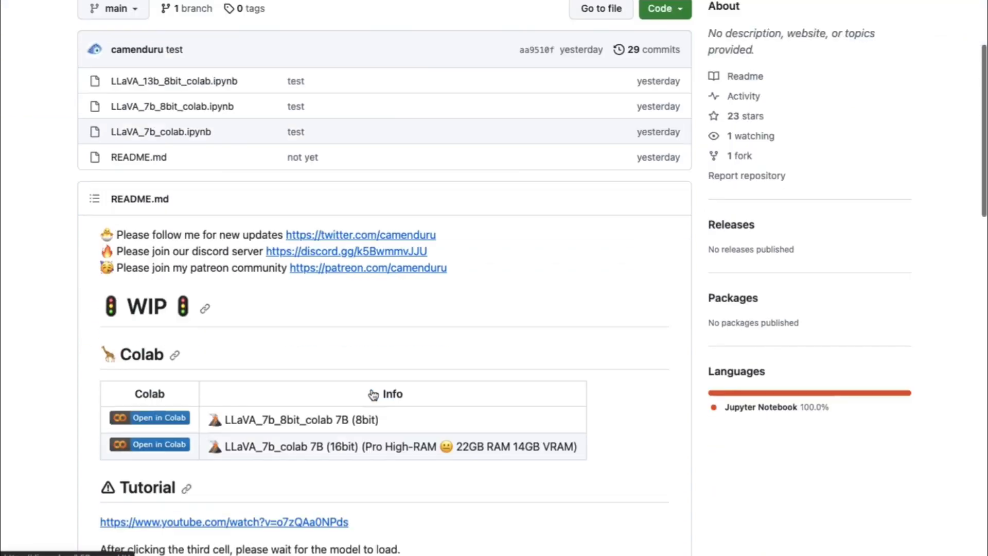
pyautogui.scroll(-3)
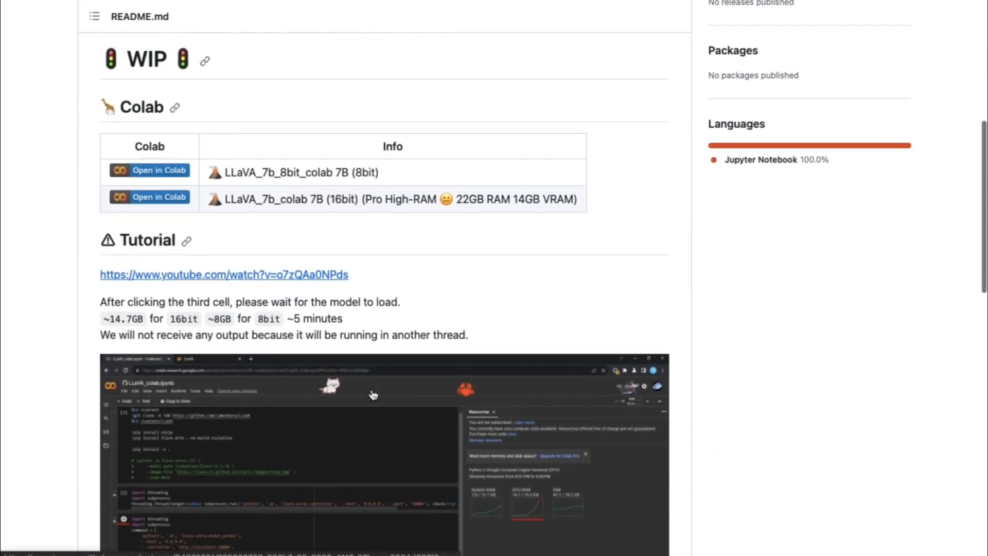
pyautogui.scroll(-3)
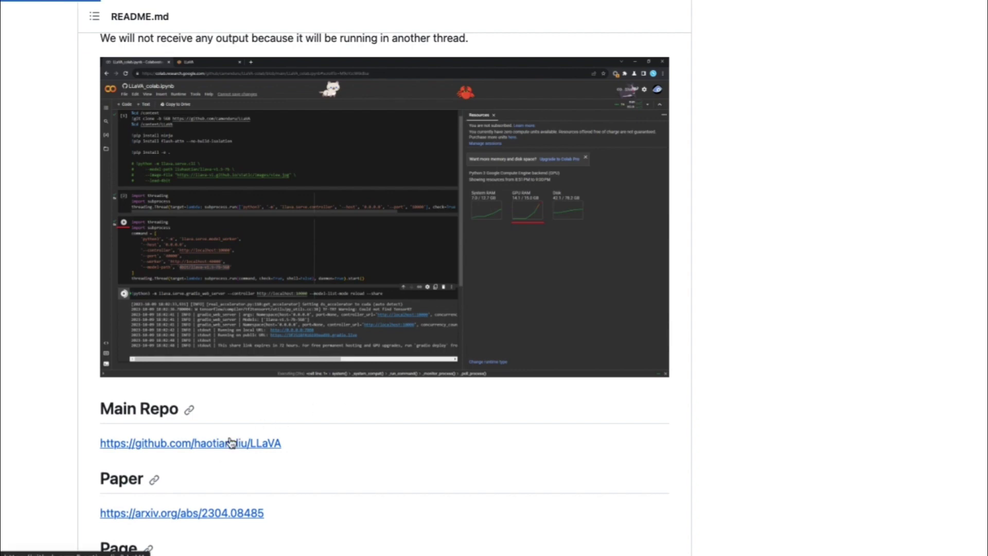
pyautogui.click(189, 443)
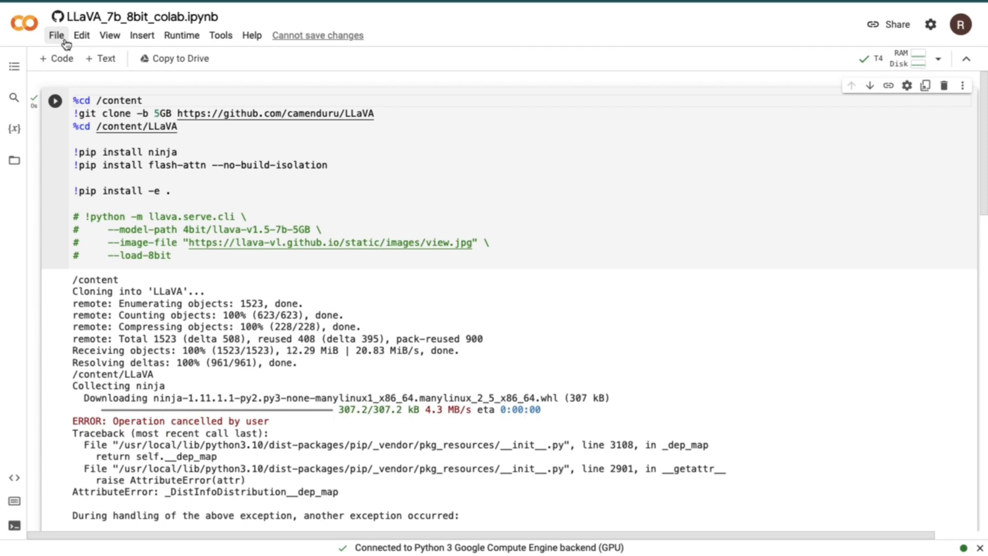
# Step: Confirm the runtime uses a T4 GPU and display RAM, GPU RAM and disk usage
pyautogui.click(52, 35)
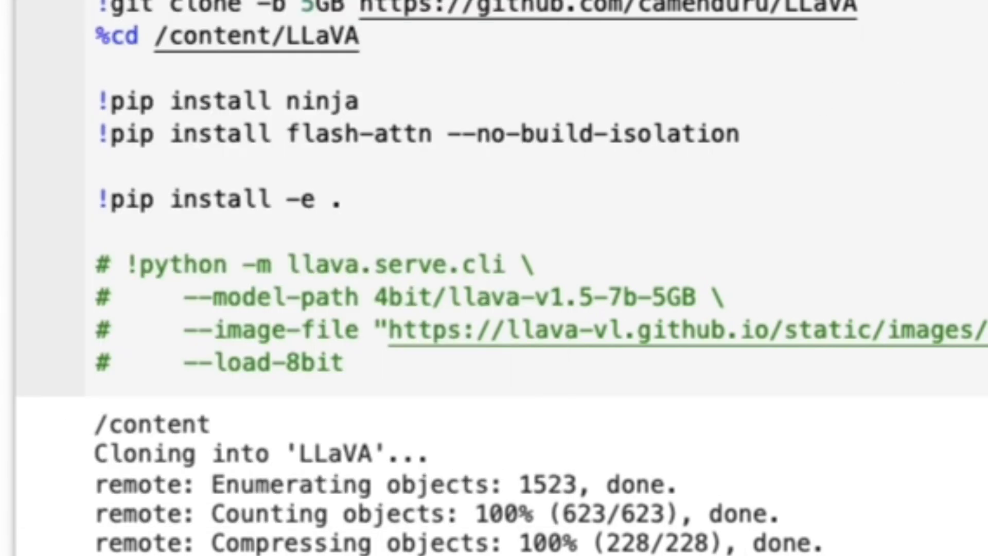
pyautogui.click(257, 51)
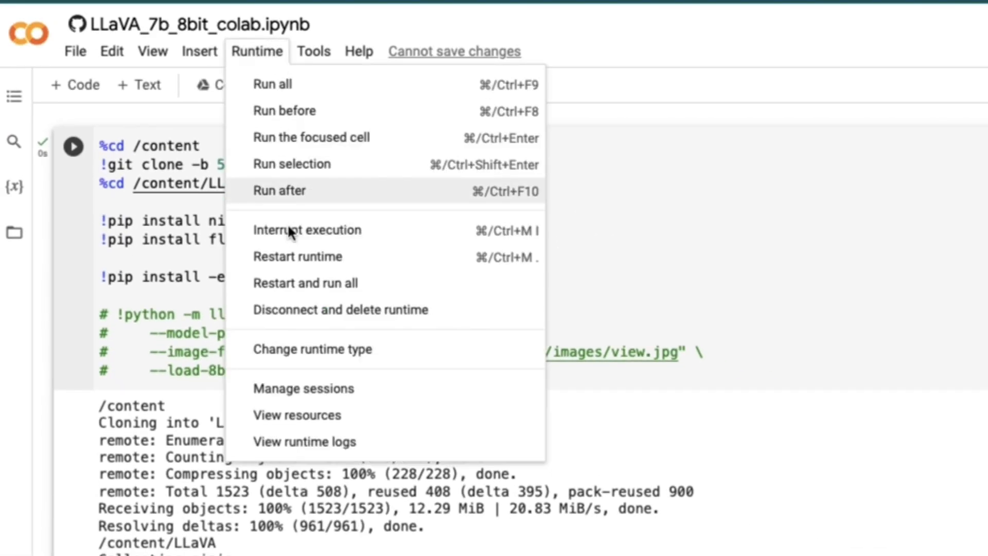
pyautogui.moveTo(316, 360)
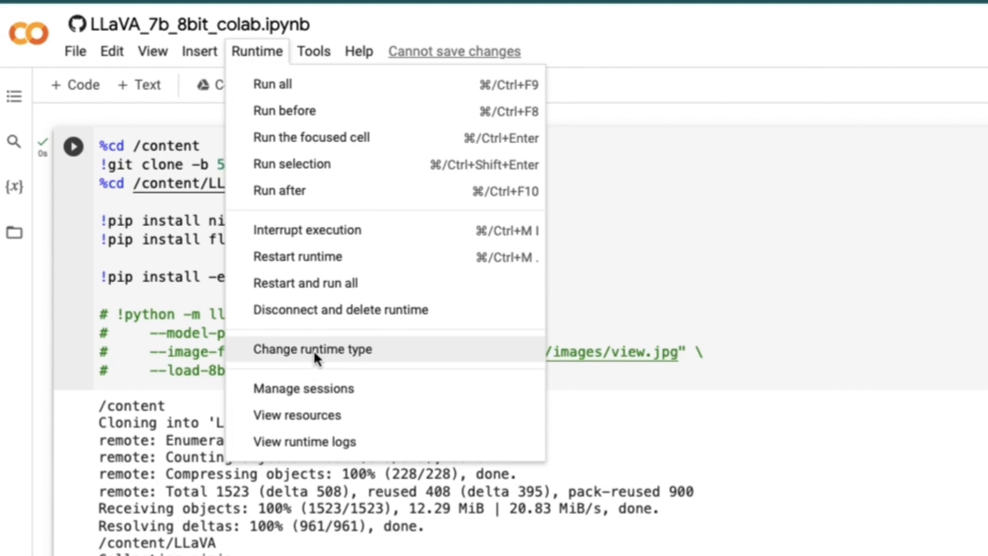
pyautogui.click(312, 350)
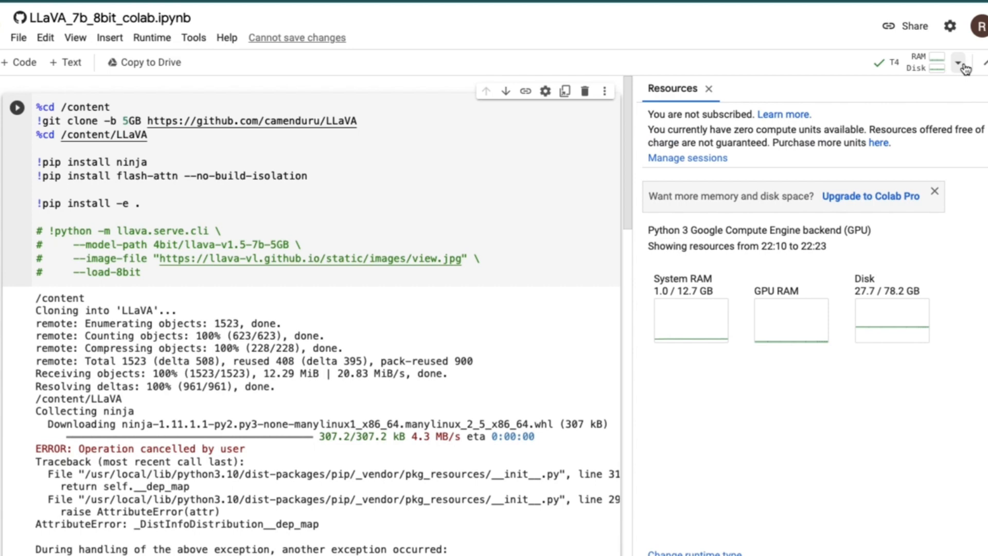
pyautogui.click(960, 64)
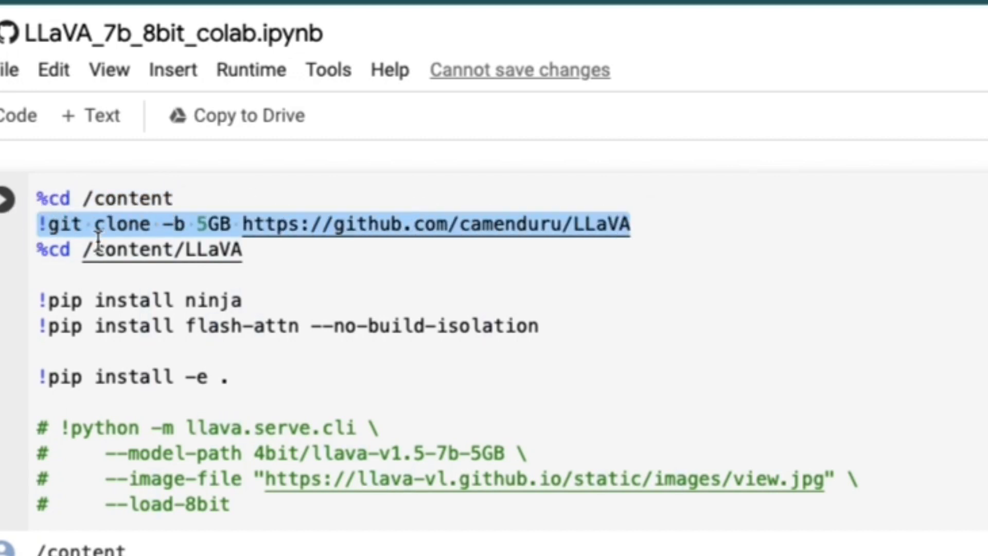
pyautogui.moveTo(247, 294)
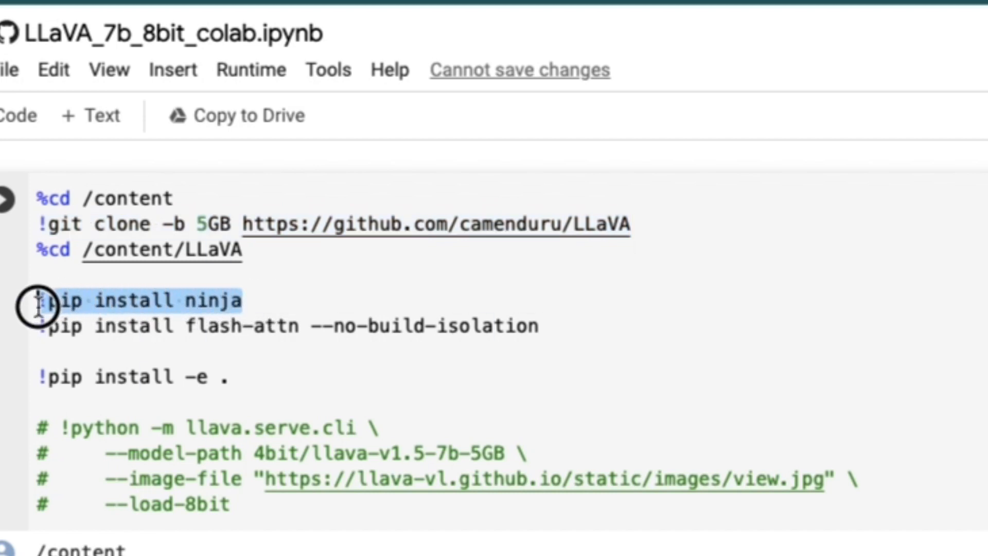
pyautogui.moveTo(561, 332)
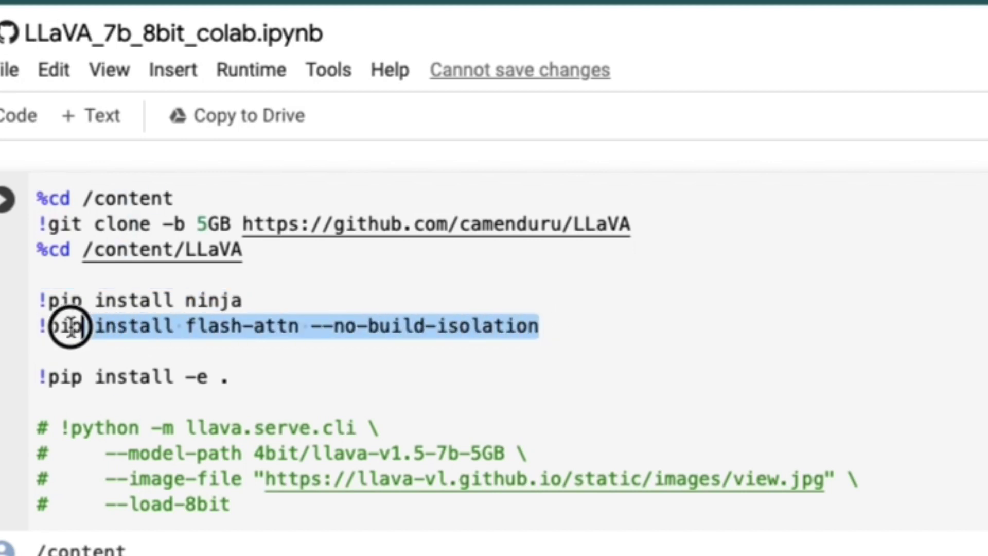
pyautogui.moveTo(243, 394)
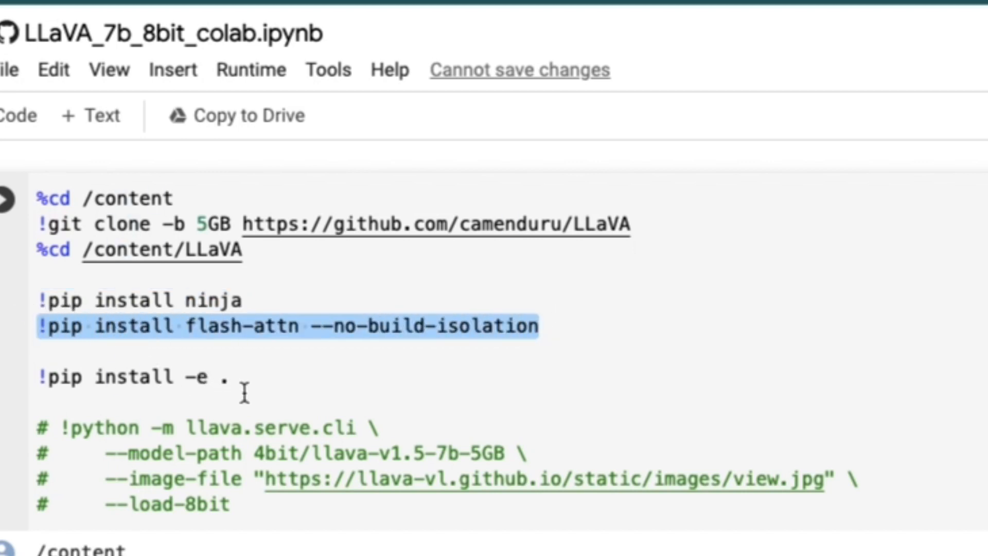
pyautogui.moveTo(243, 426)
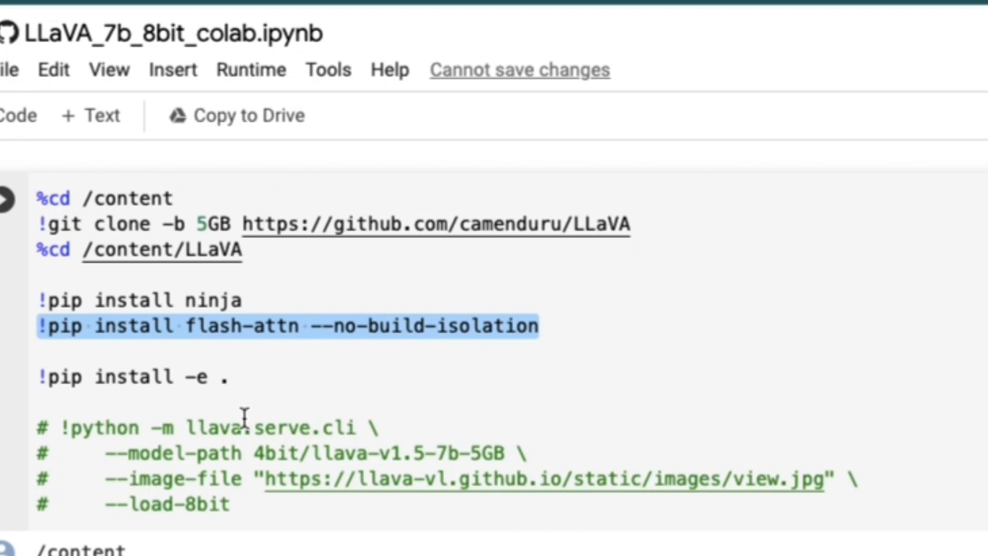
# Step: Run the LLaVA setup cell despite the authorship warning and move on to the server cells
pyautogui.click(73, 148)
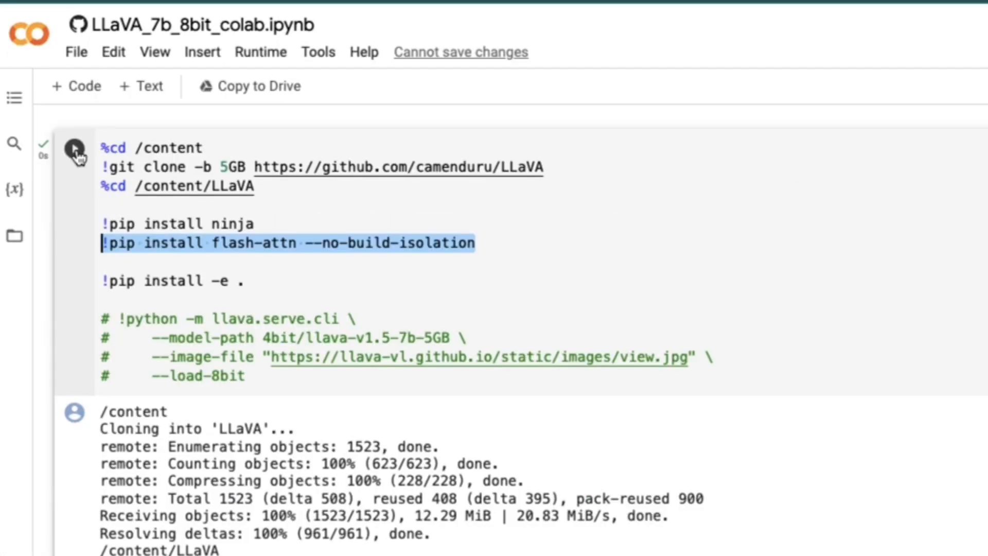
pyautogui.click(75, 151)
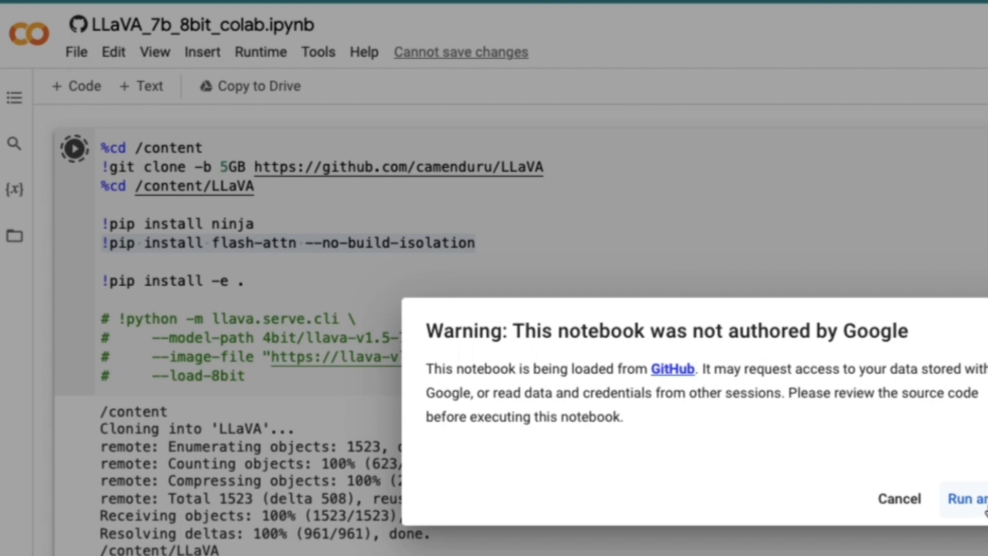
pyautogui.click(973, 513)
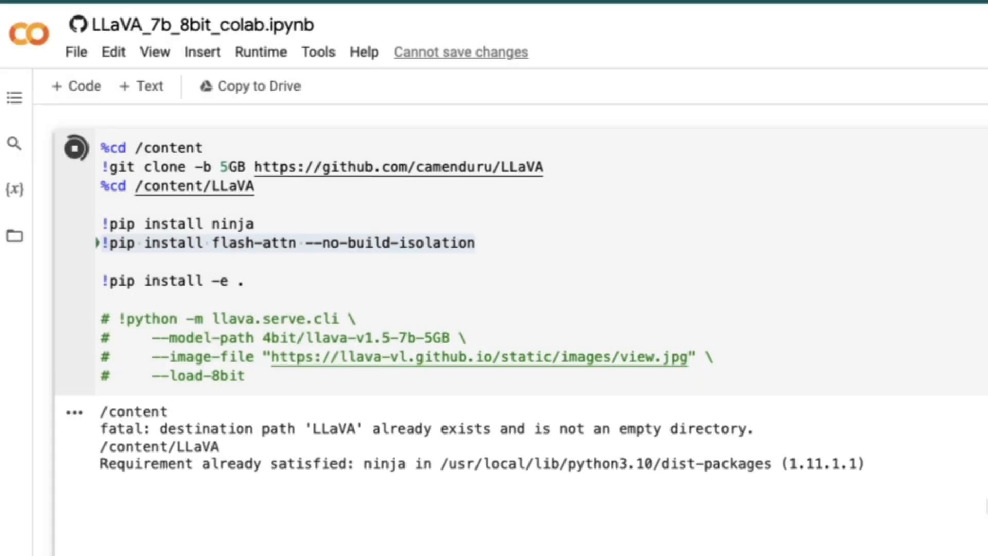
pyautogui.scroll(-3)
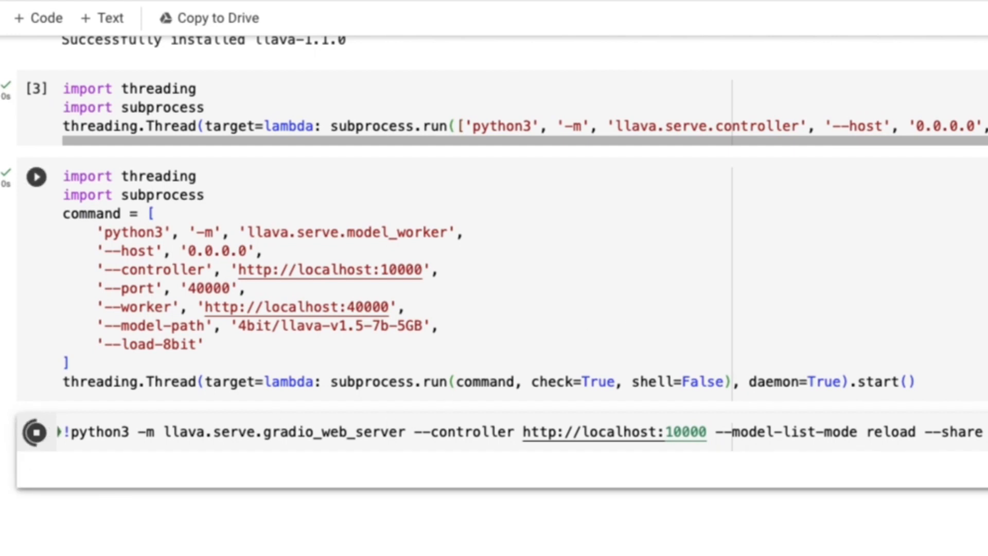
# Step: Run the gradio_web_server cell and follow its public gradio.live share link
pyautogui.click(36, 178)
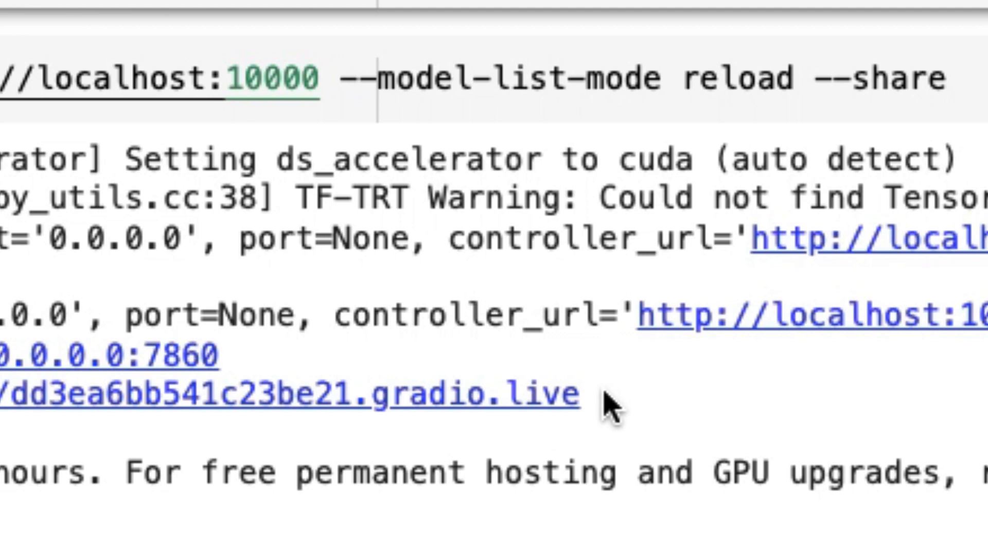
pyautogui.moveTo(439, 383)
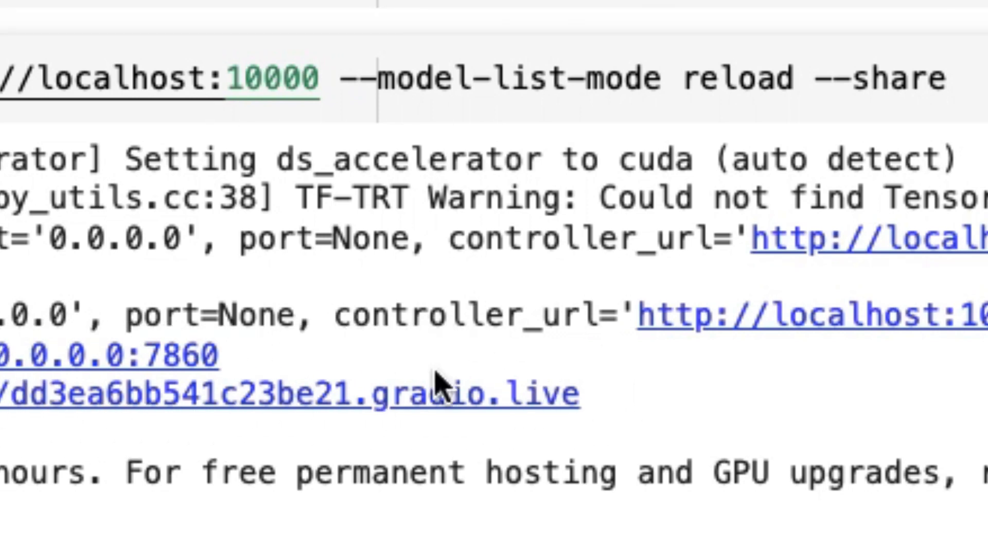
pyautogui.moveTo(569, 418)
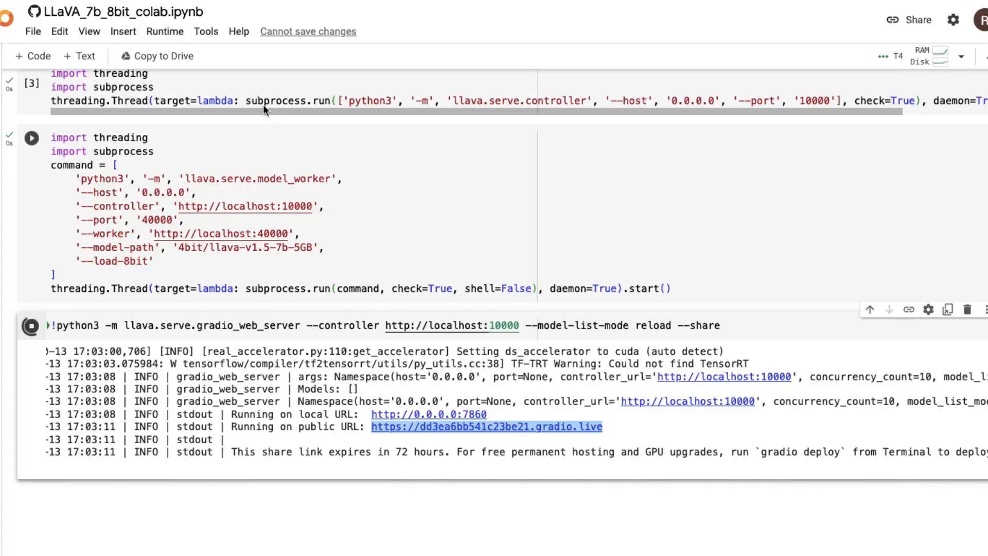
pyautogui.click(487, 426)
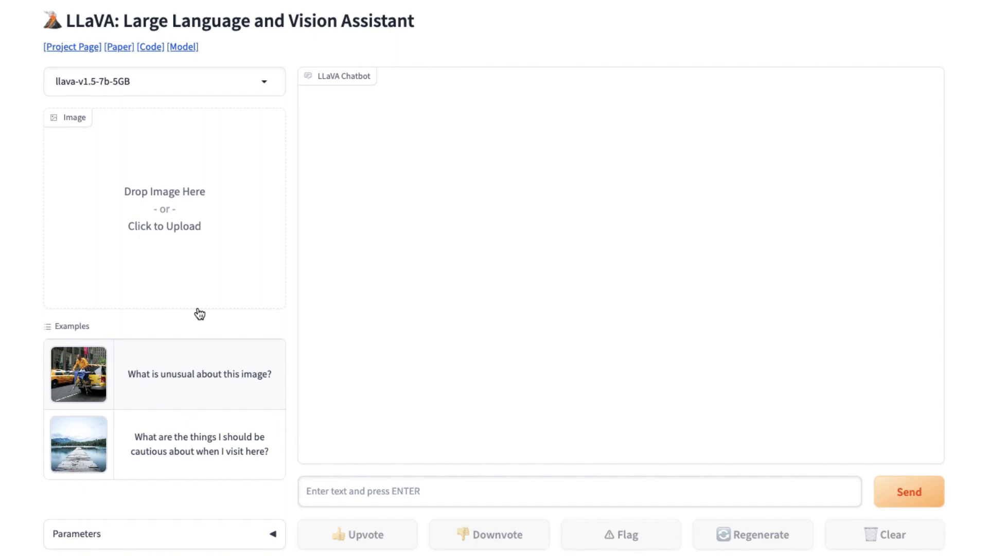
pyautogui.moveTo(159, 208)
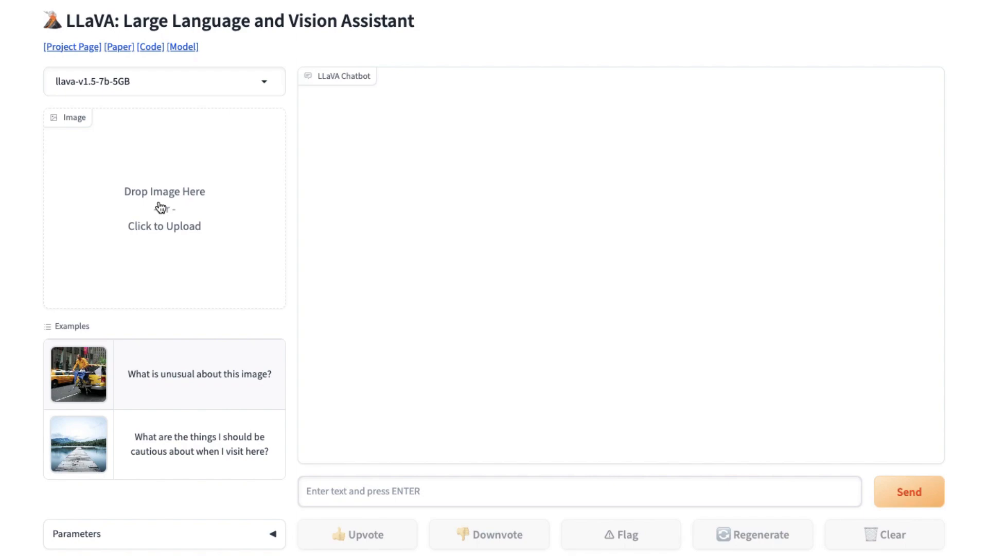
pyautogui.moveTo(158, 234)
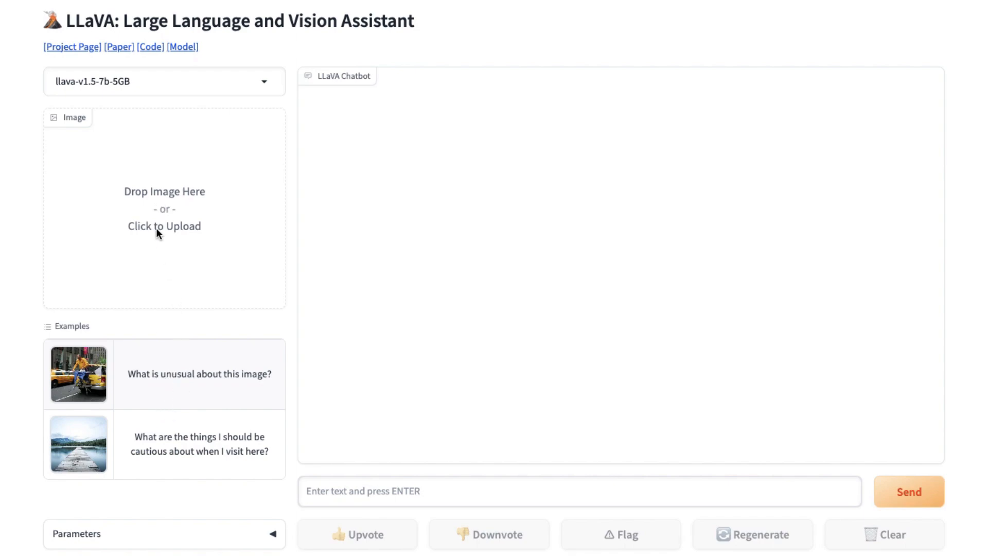
# Step: Upload the Desktop image 1.jpg into the demo's image input
pyautogui.click(164, 226)
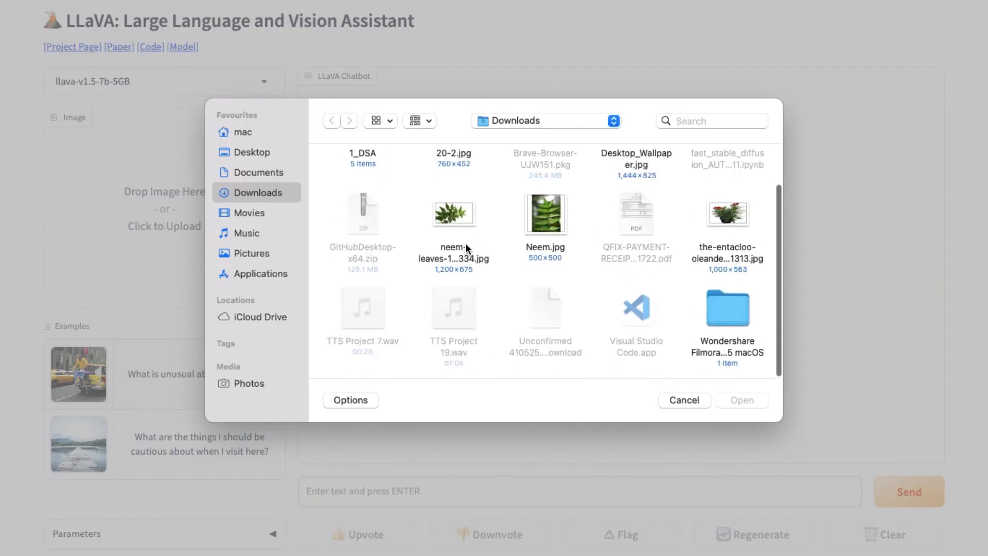
pyautogui.click(251, 152)
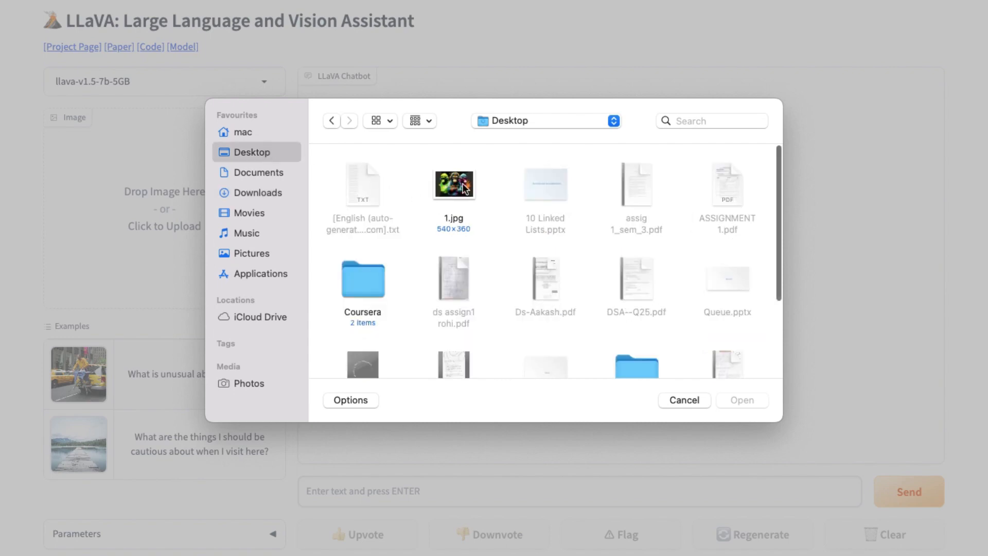
pyautogui.click(454, 184)
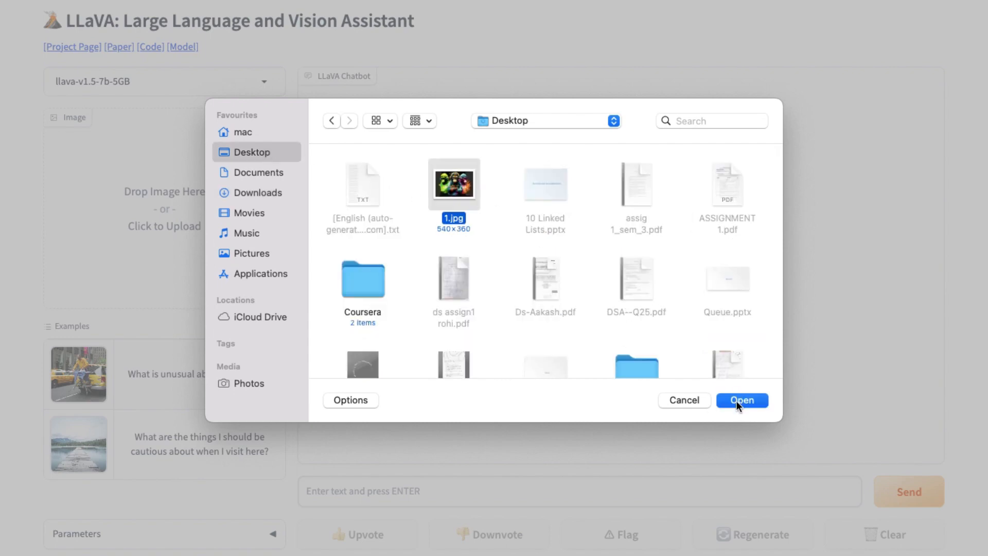
pyautogui.click(742, 400)
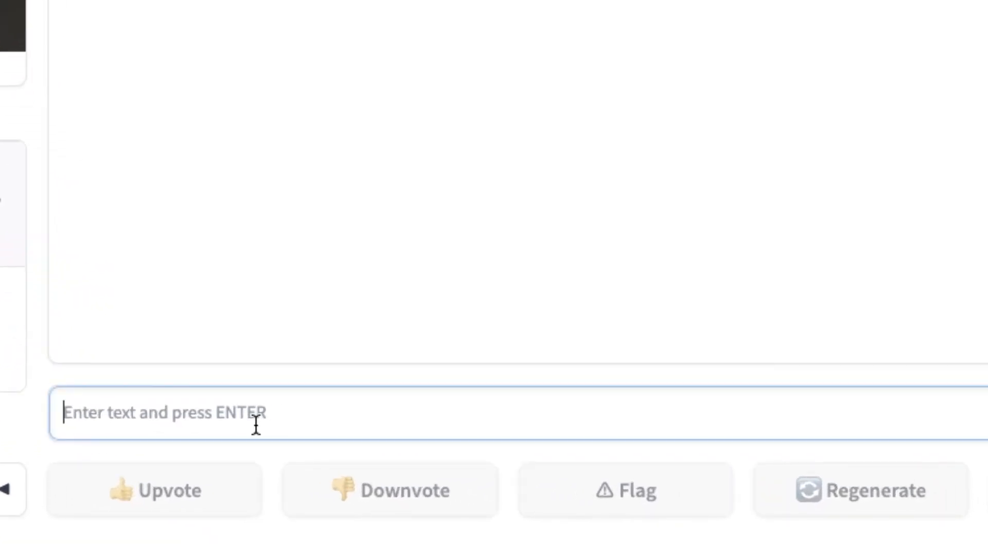
# Step: Ask LLaVA "tell me about this image" about the monkey painting
pyautogui.write('tell')
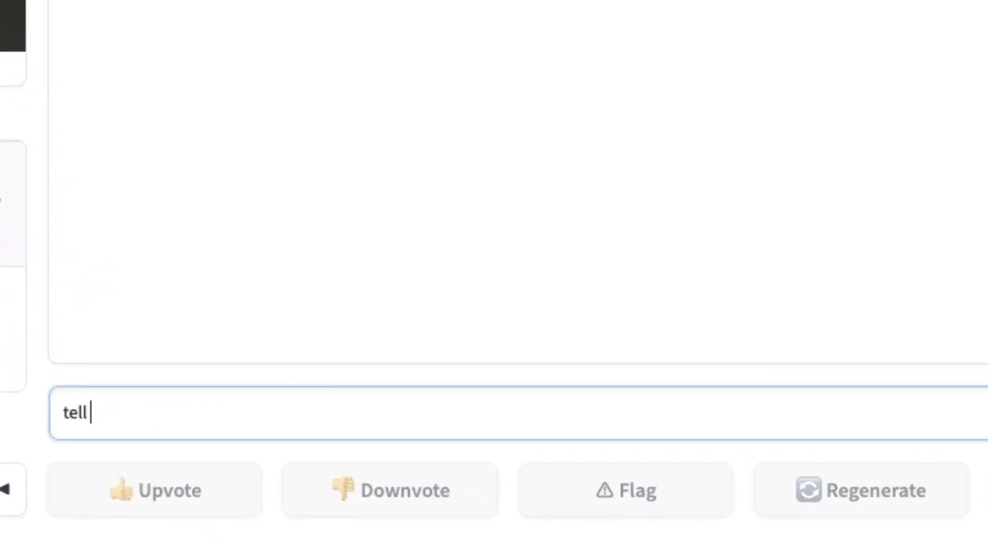
pyautogui.write('me about this i')
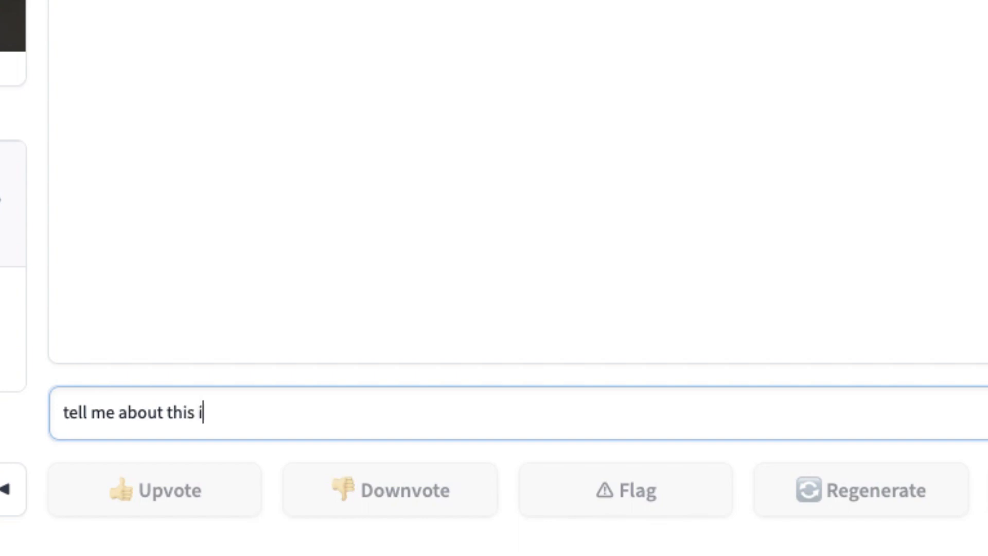
pyautogui.click(889, 466)
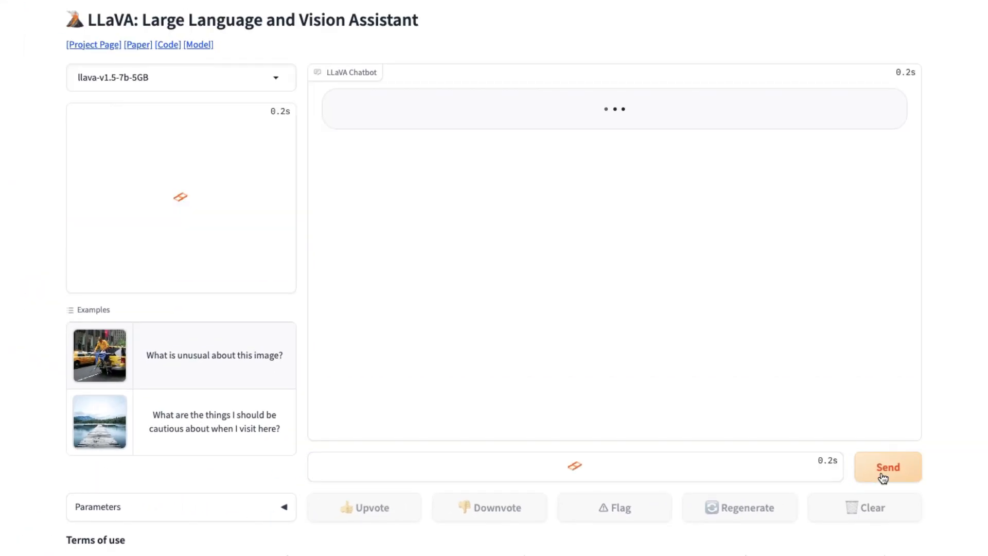
pyautogui.click(888, 467)
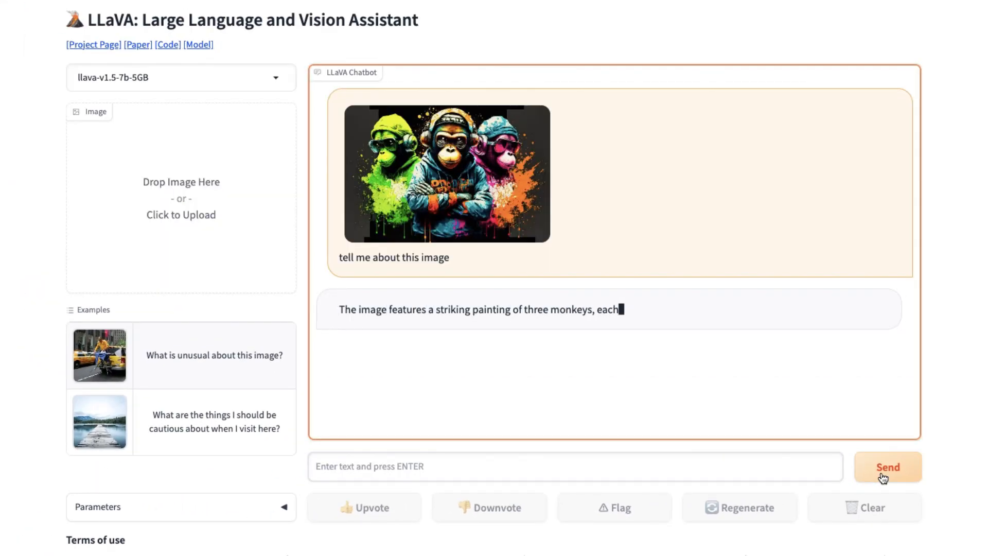